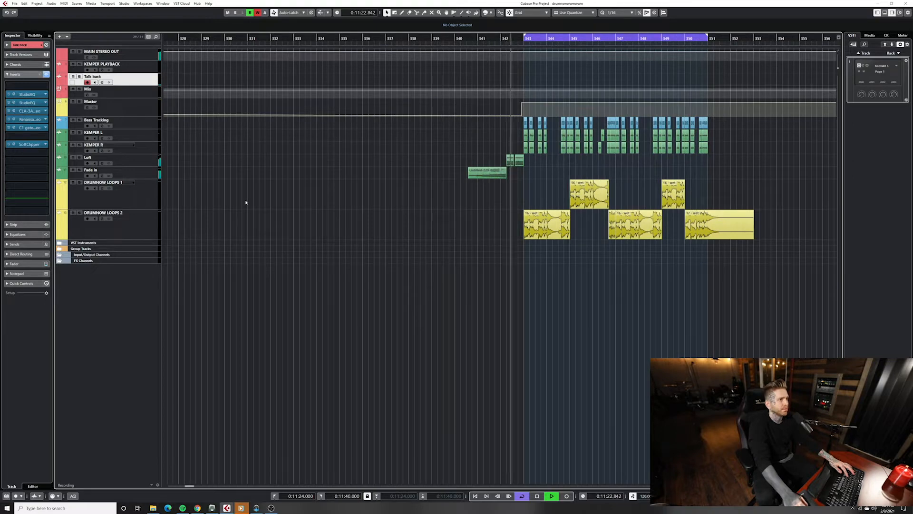
- Set the Snap Type to Beat and select the DRUMNOW LOOPS 2 track
click(590, 12)
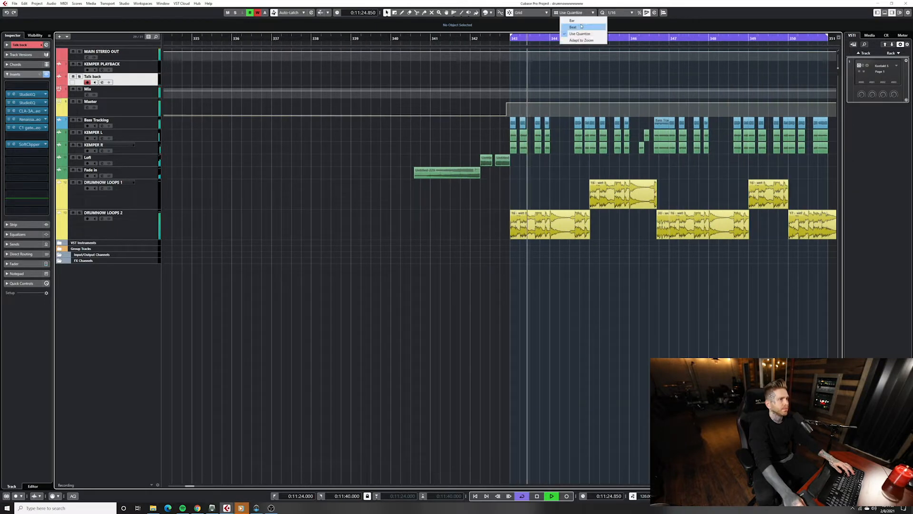
click(574, 26)
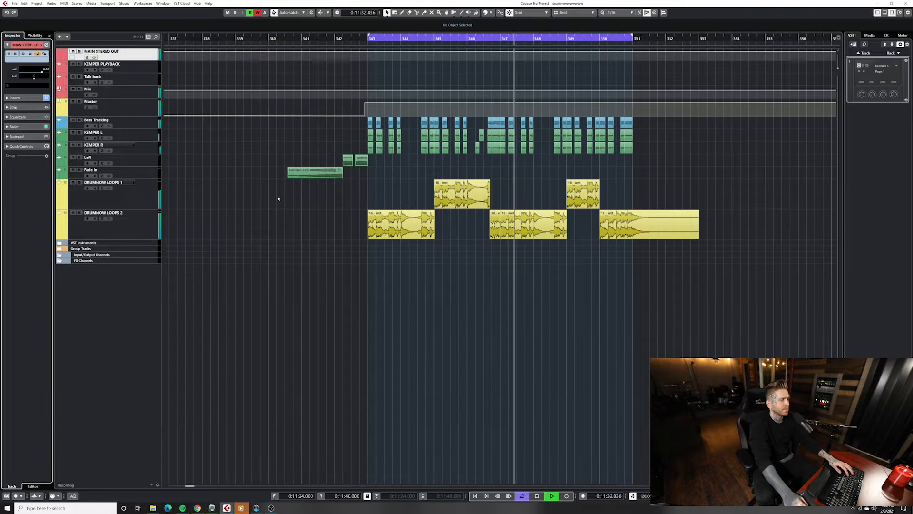
click(551, 495)
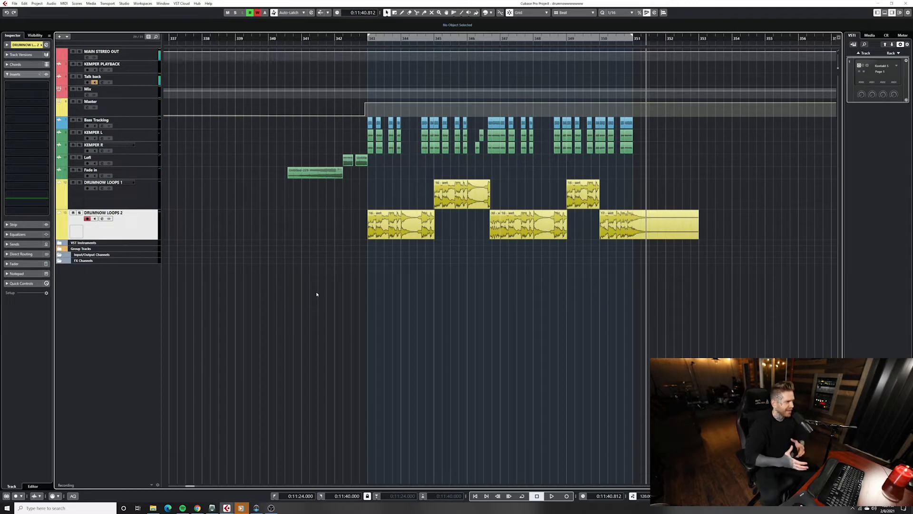
mouse_move(236, 175)
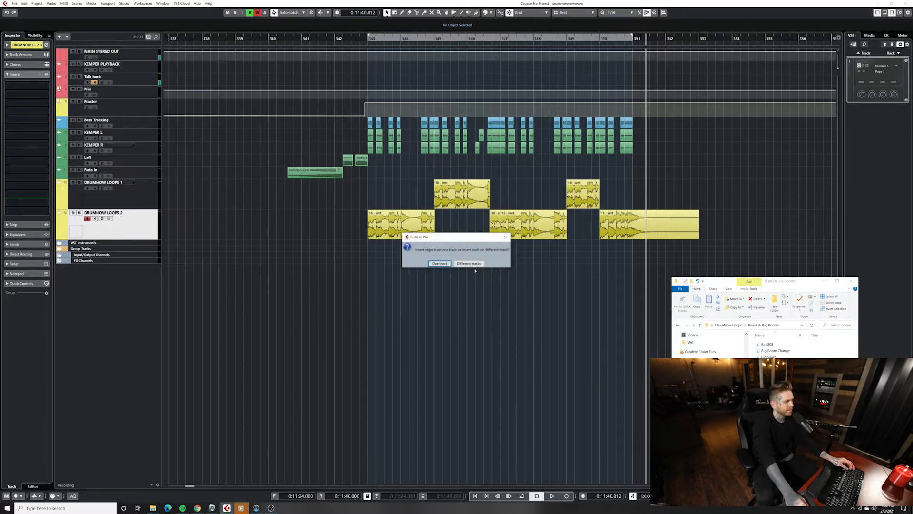
- Import Sudden Cut and White Noise Riser onto separate tracks, ending just before bar 343
click(469, 263)
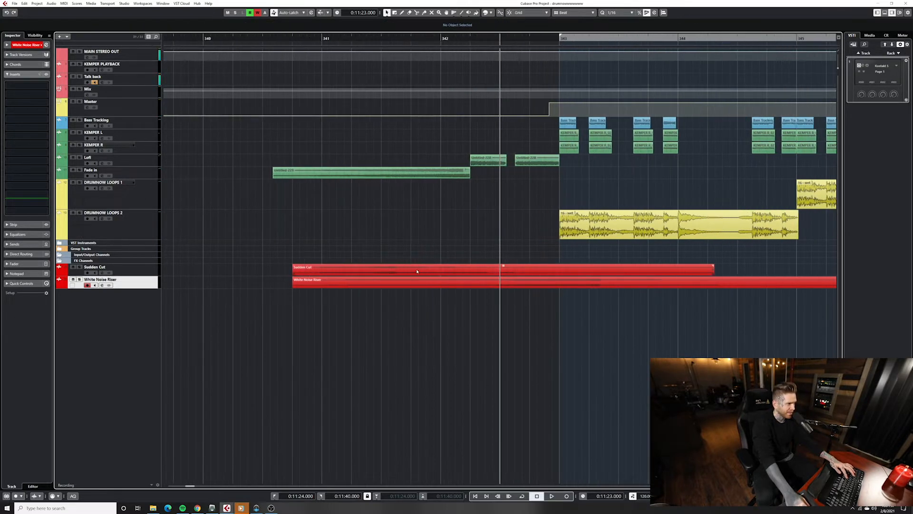
click(416, 271)
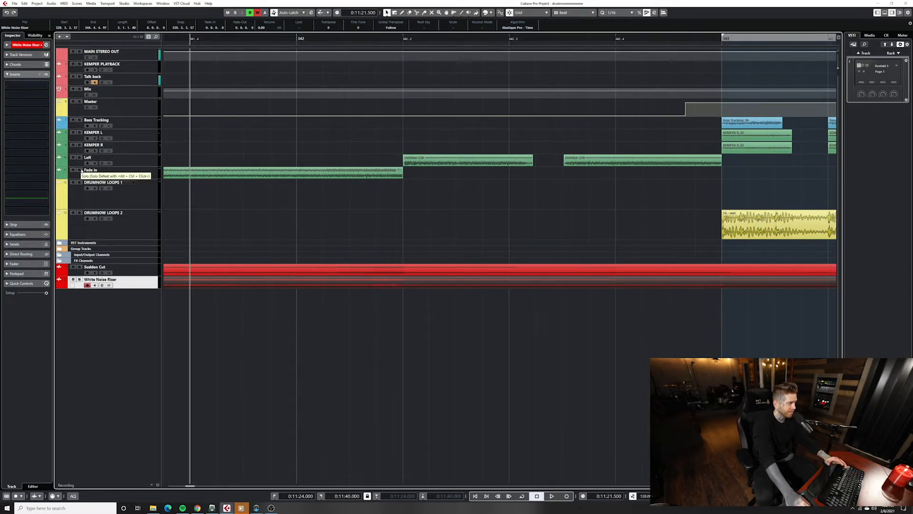
click(551, 496)
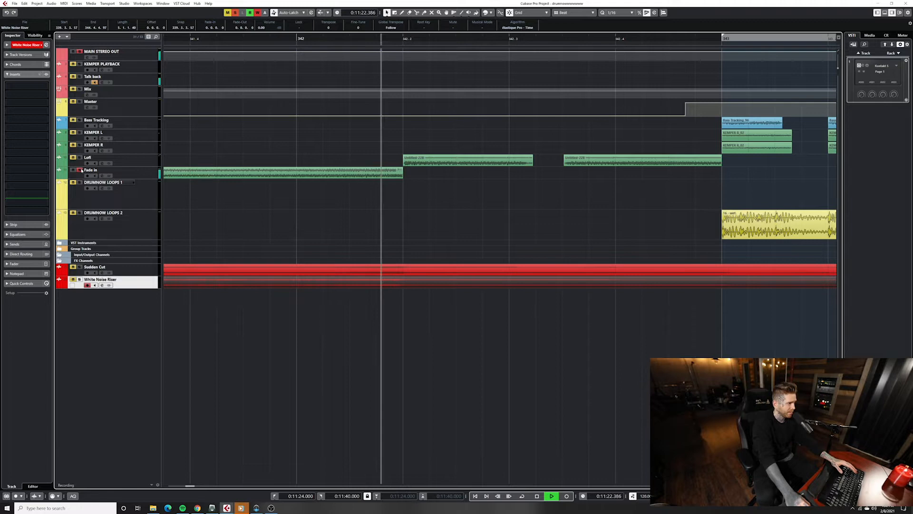
click(537, 496)
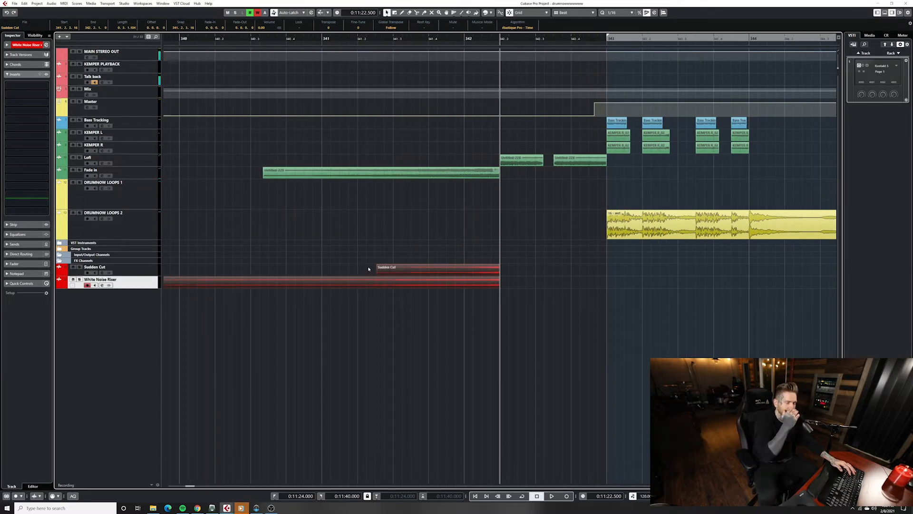
- Trim the Sudden Cut and White Noise Riser event starts into bar 341
scroll(right, 3)
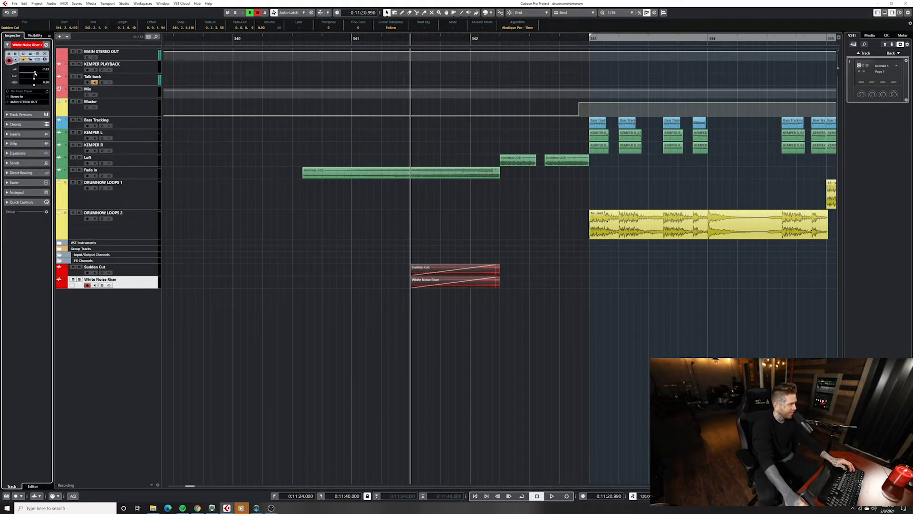
click(94, 266)
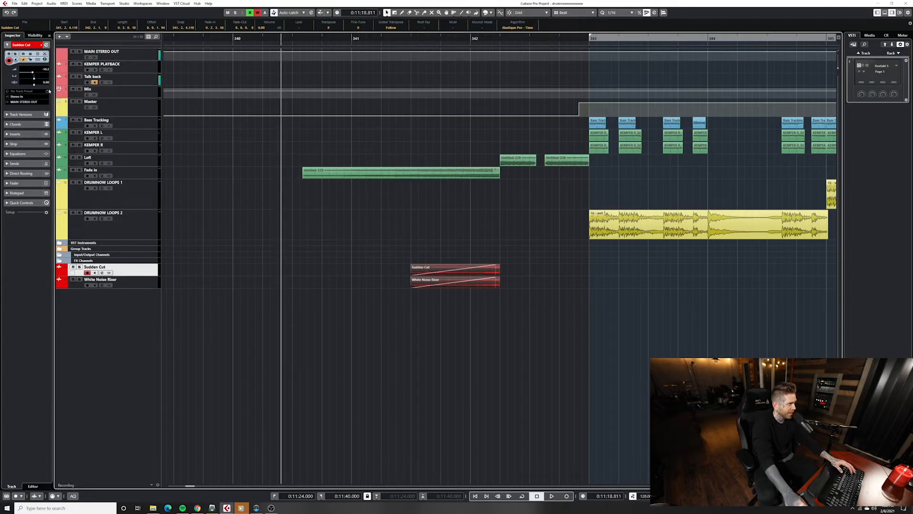
click(551, 495)
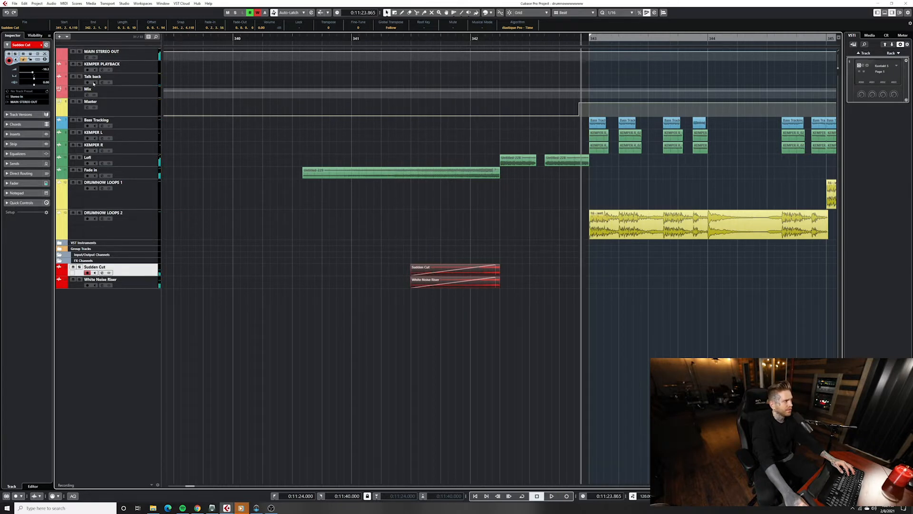
click(95, 81)
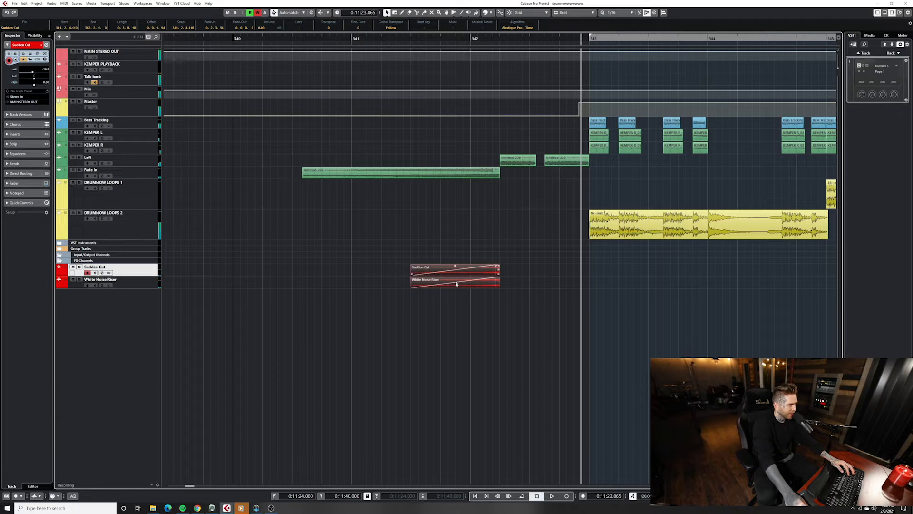
- Remove the fade-in from the White Noise Riser event, keeping Sudden Cut's fade
click(454, 279)
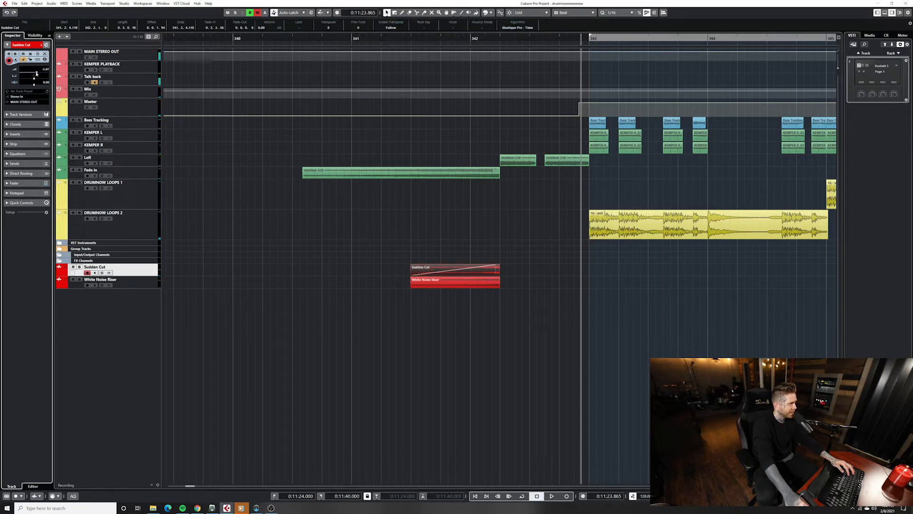
click(100, 279)
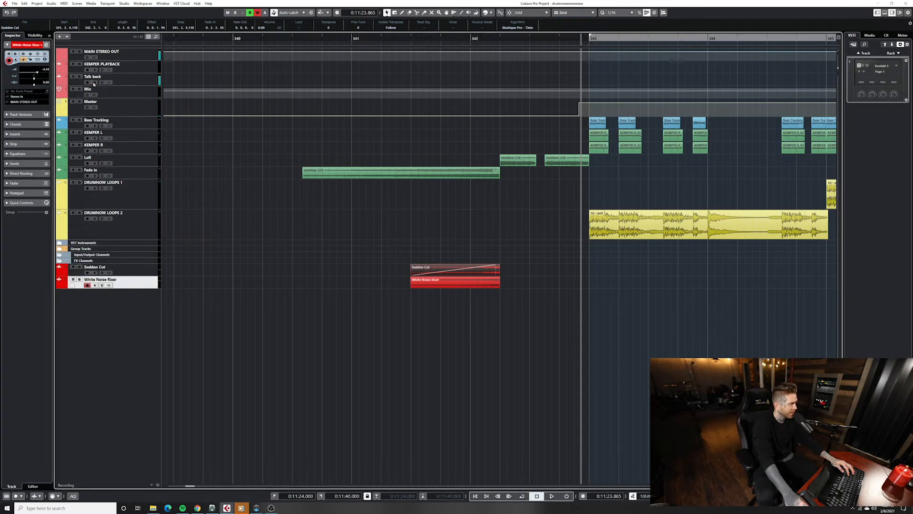
click(551, 496)
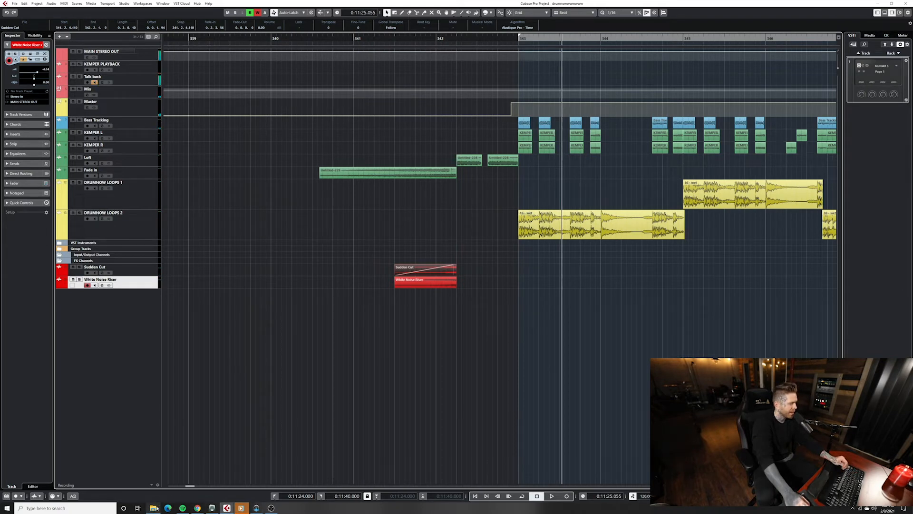
mouse_move(519, 274)
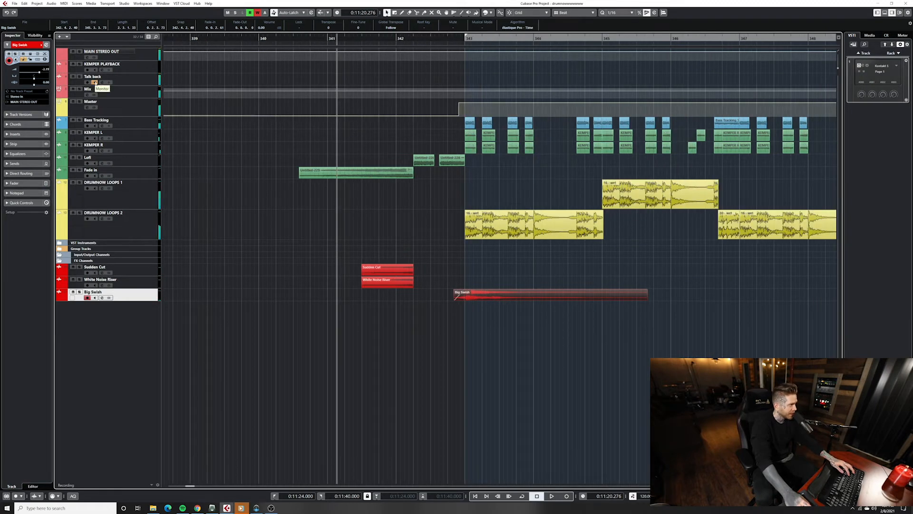
- Place Big Swish on a new track just before bar 343 with a fade-out
click(551, 496)
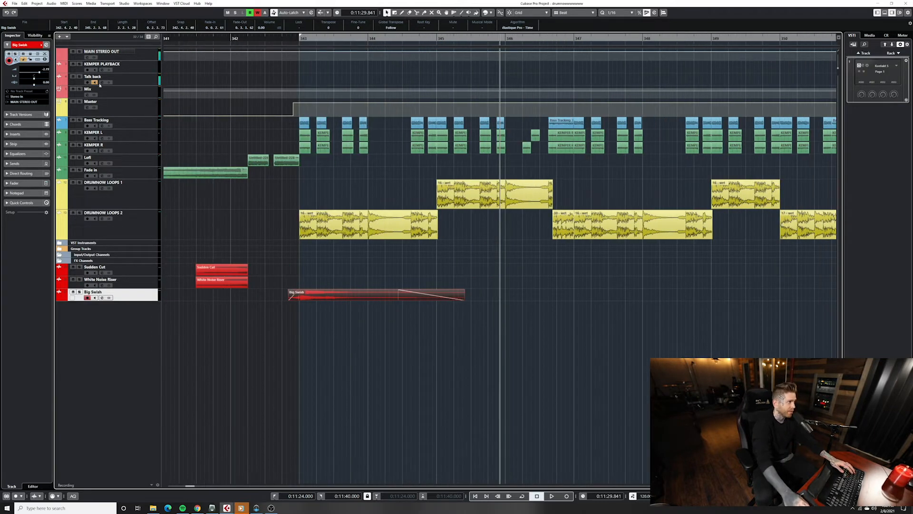
click(551, 495)
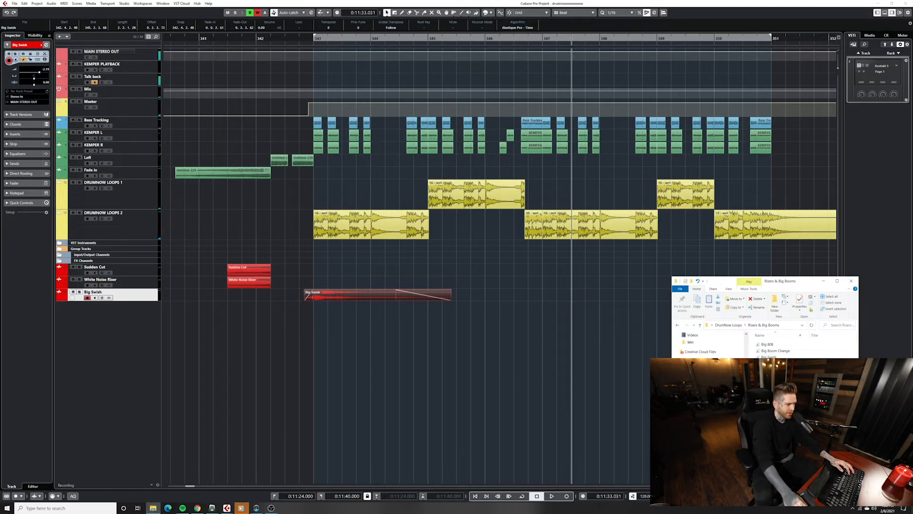
mouse_move(554, 361)
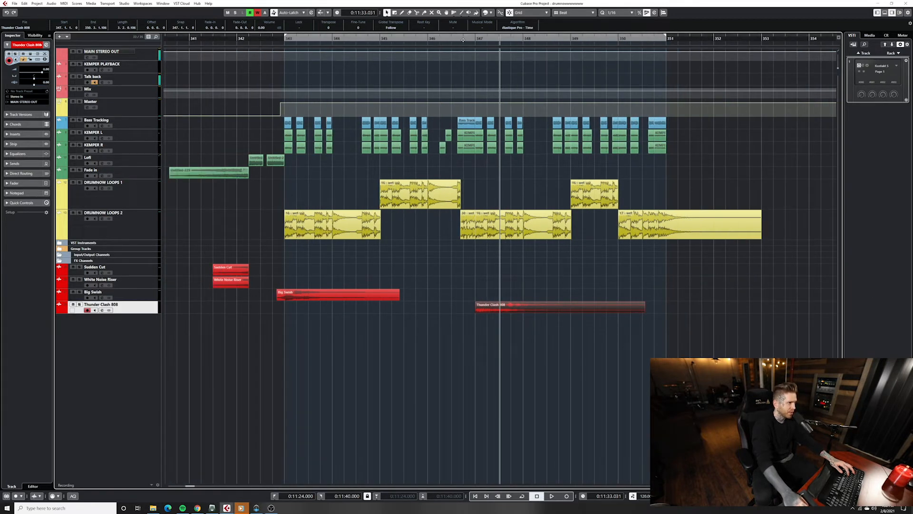
- Add Thunder Clash 808 on a new track near bar 347, remove Big Swish's fade-out, and play back
click(552, 496)
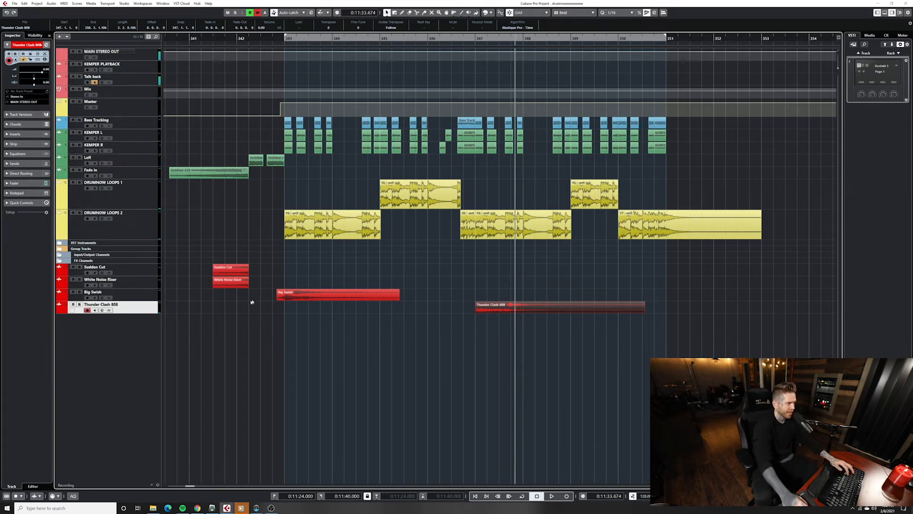
click(552, 495)
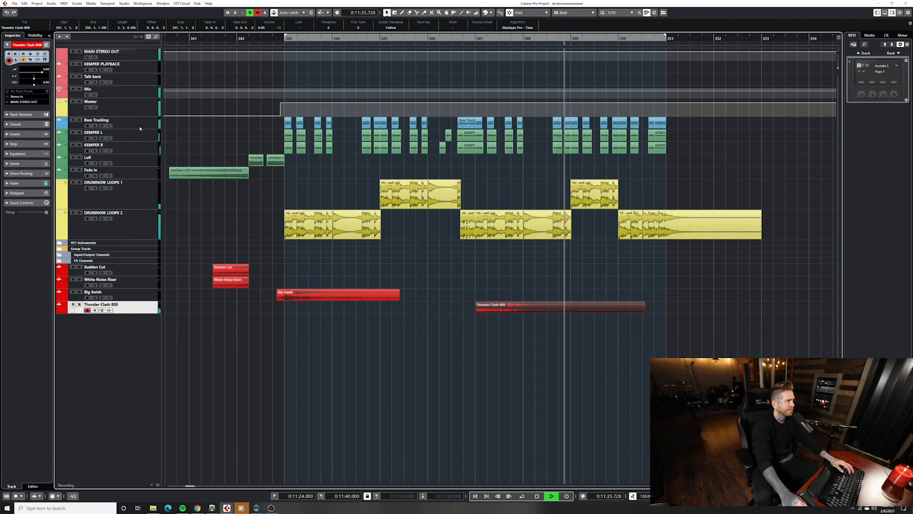
click(92, 76)
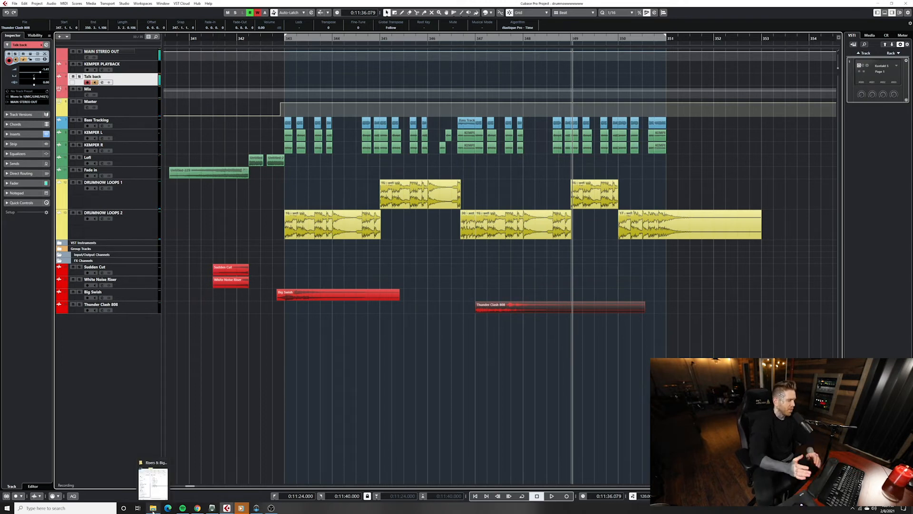
mouse_move(153, 472)
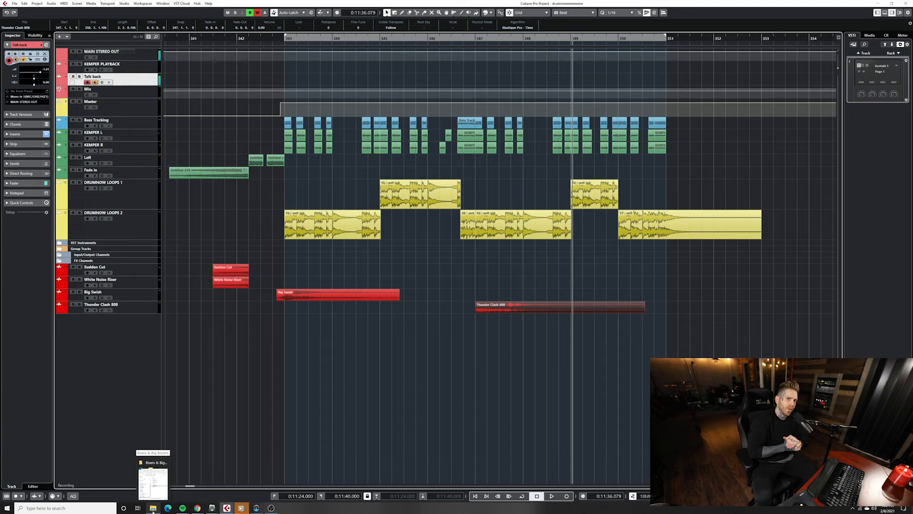
- Import Snare Effects Wet files 7–10 onto four separate tracks
click(152, 508)
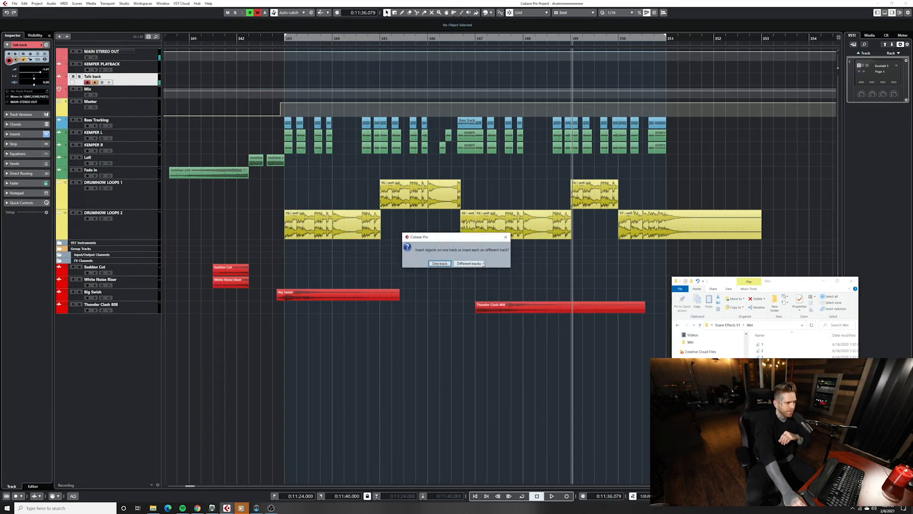
click(469, 263)
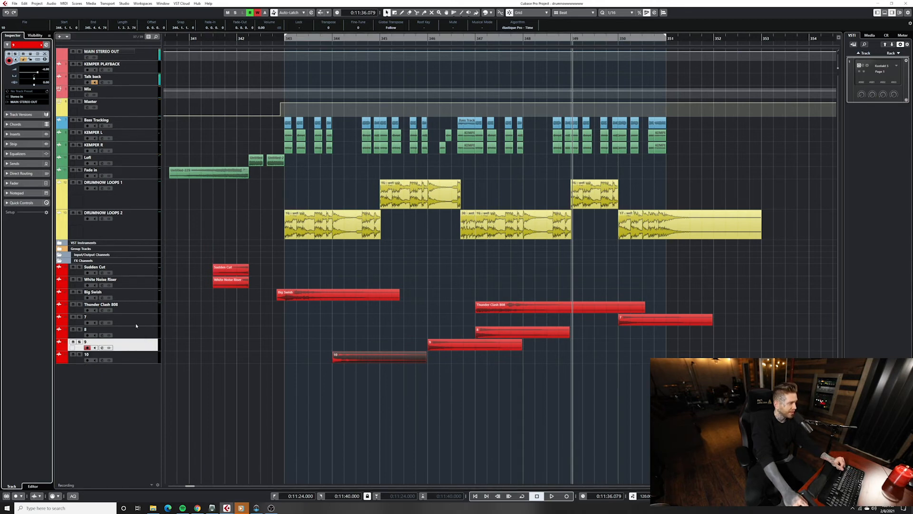
- Move snare clip 8 to butt against clip 7, then loop bars 343–351 during playback
click(85, 329)
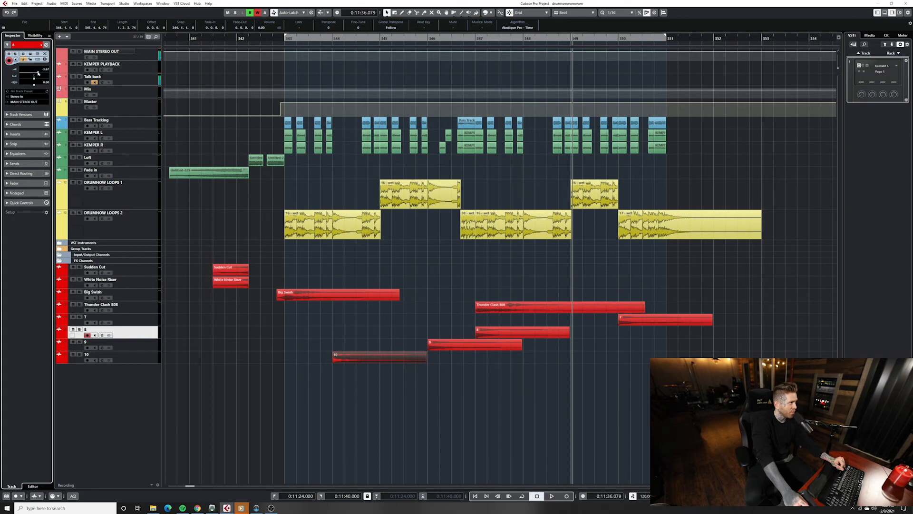
click(85, 317)
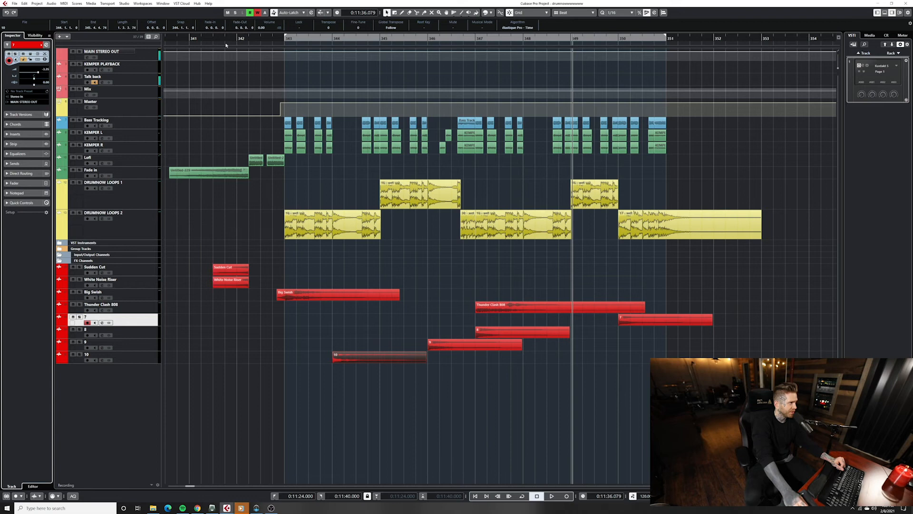
click(522, 496)
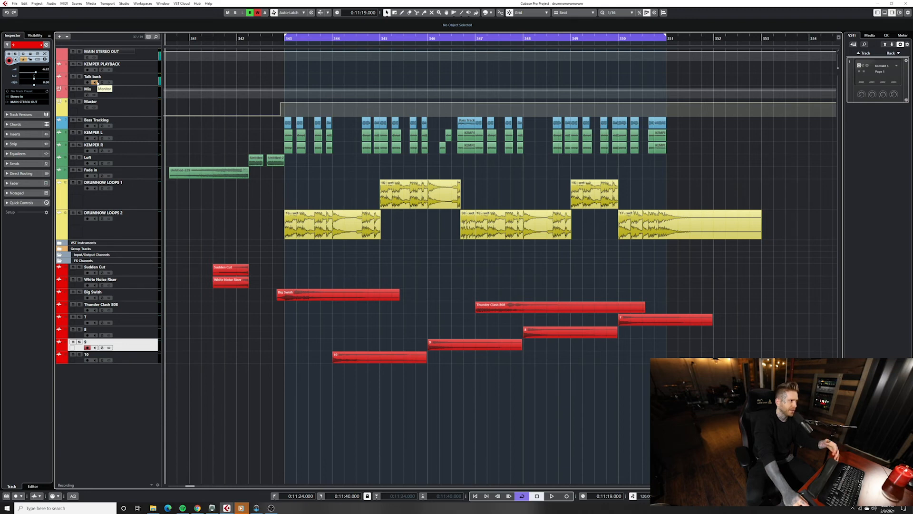
click(551, 496)
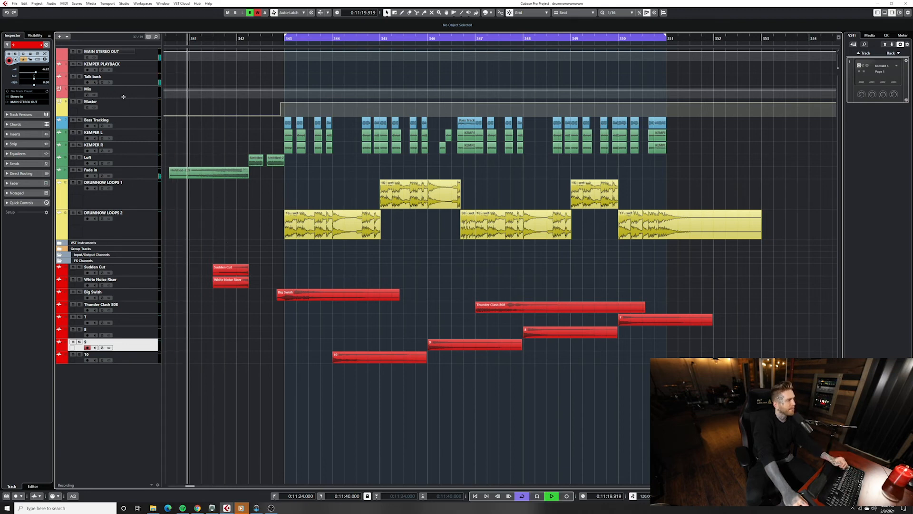